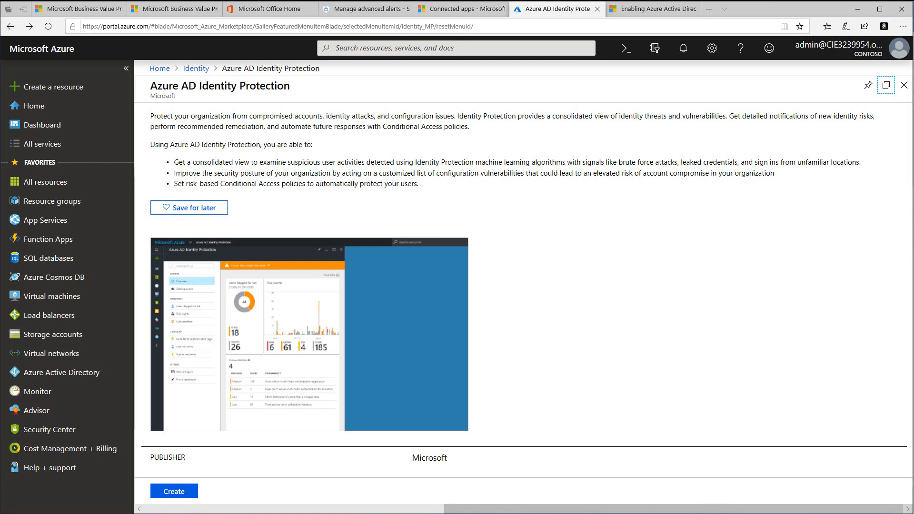
Close the Azure AD Identity Protection blade via Dashboard in the sidebar
click(41, 125)
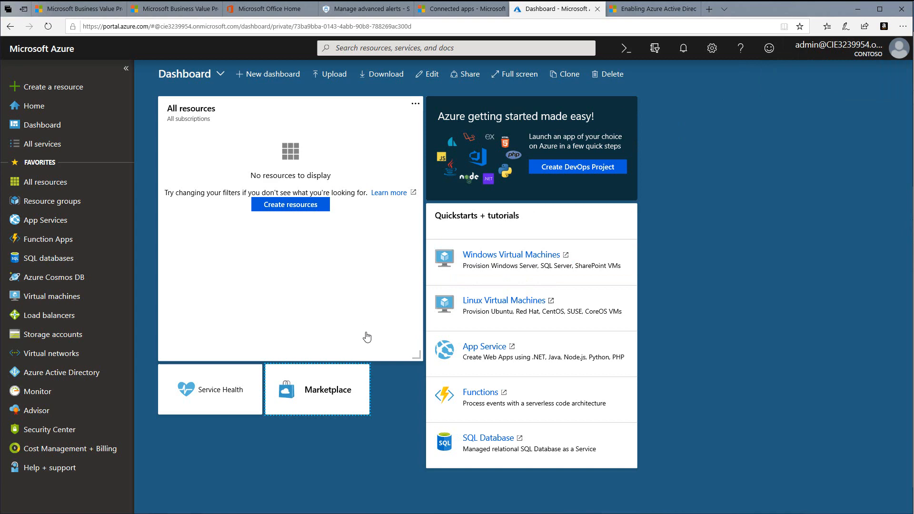
Open Azure AD Identity Protection from Marketplace's Identity category and start Create
click(317, 389)
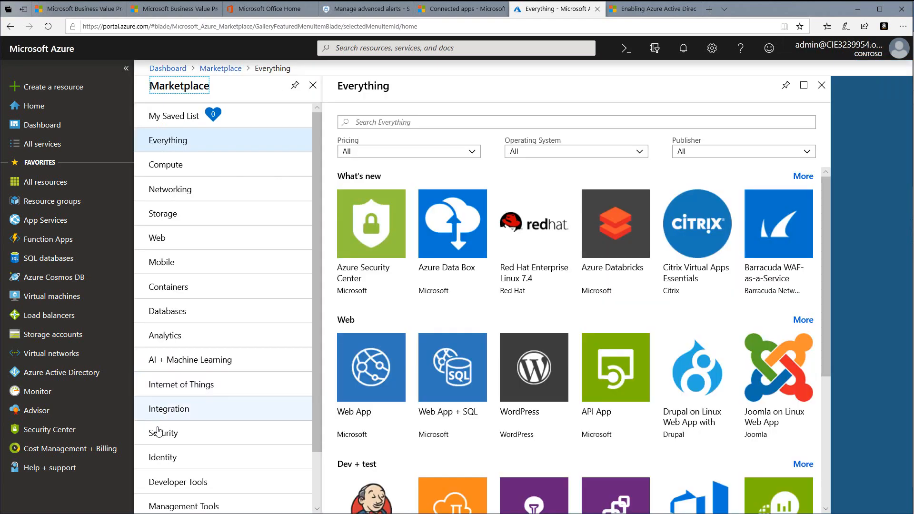
click(162, 457)
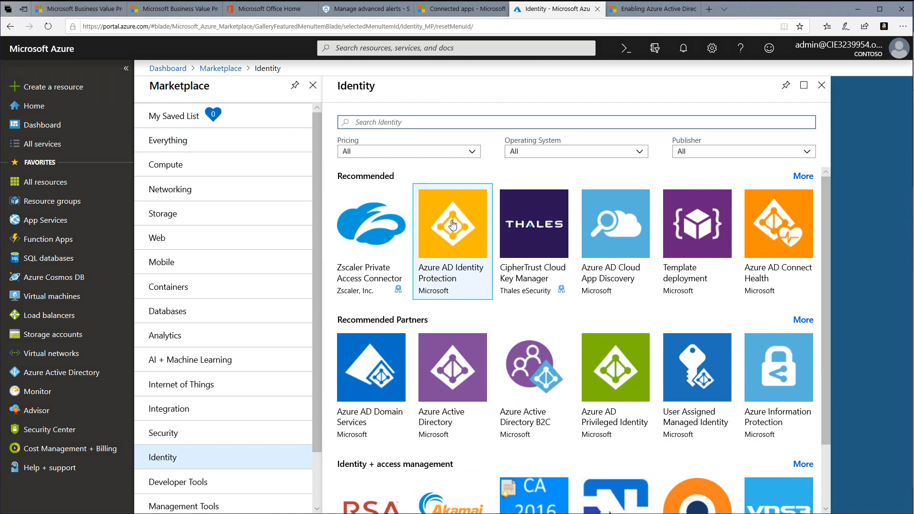
click(451, 224)
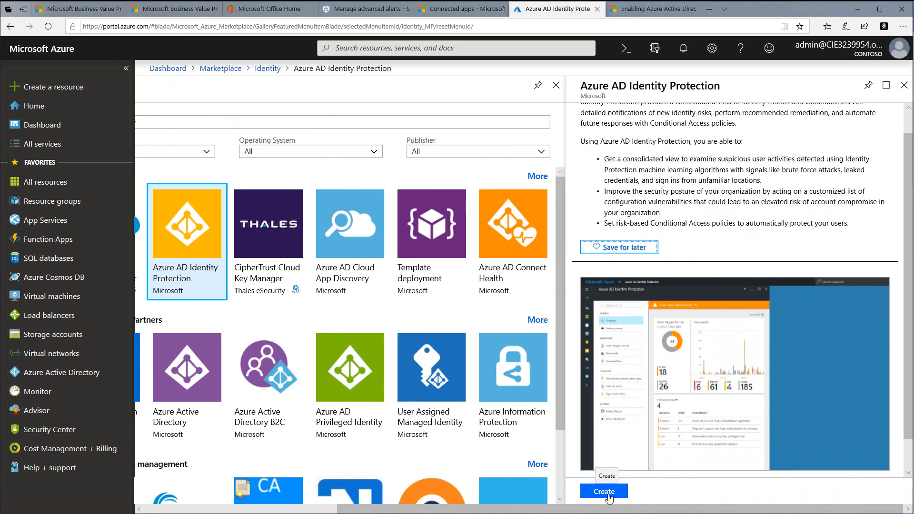
click(603, 491)
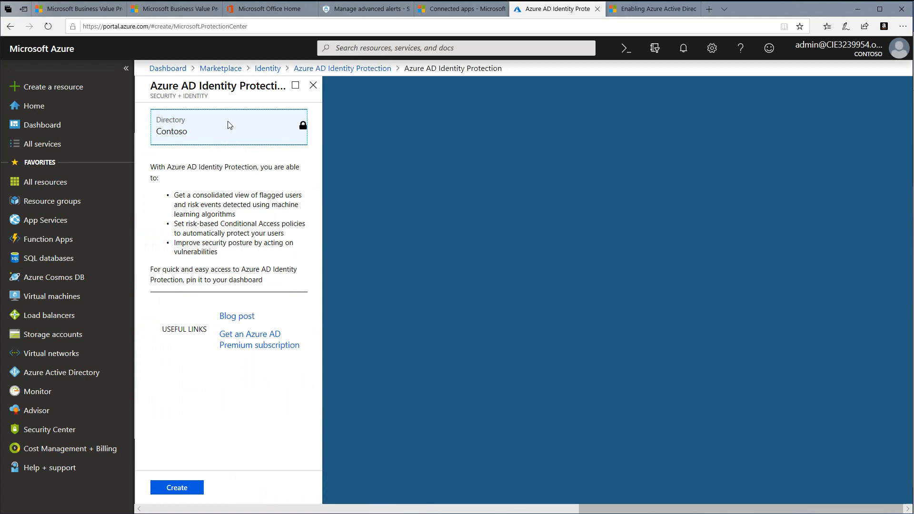
mouse_move(211, 135)
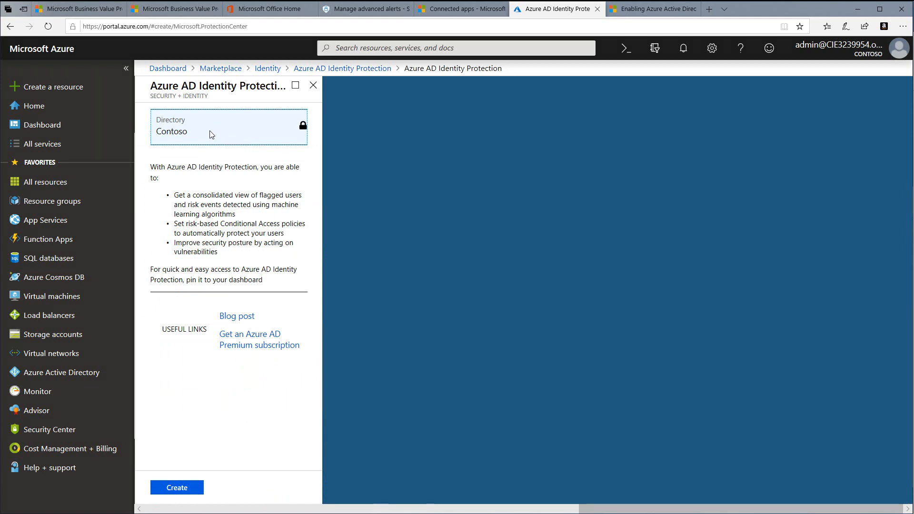
mouse_move(194, 122)
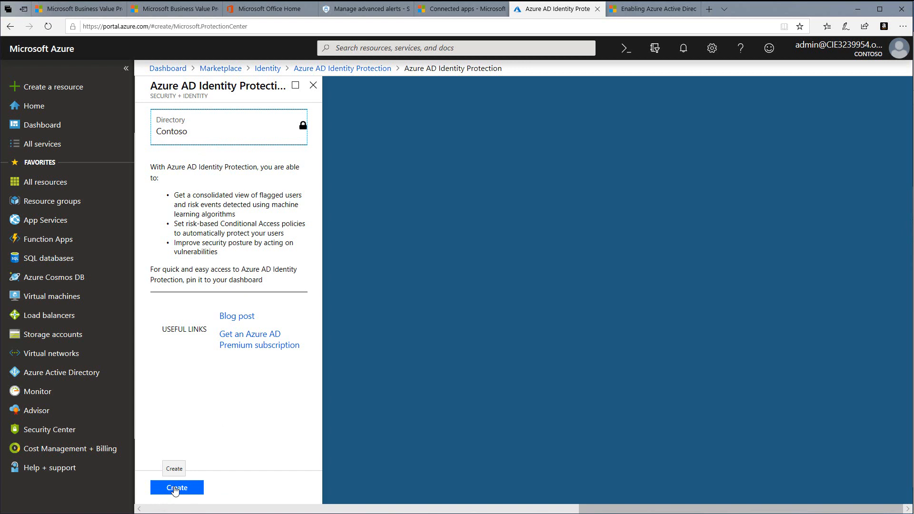
Submit the Identity Protection creation form with Directory set to Contoso
click(176, 487)
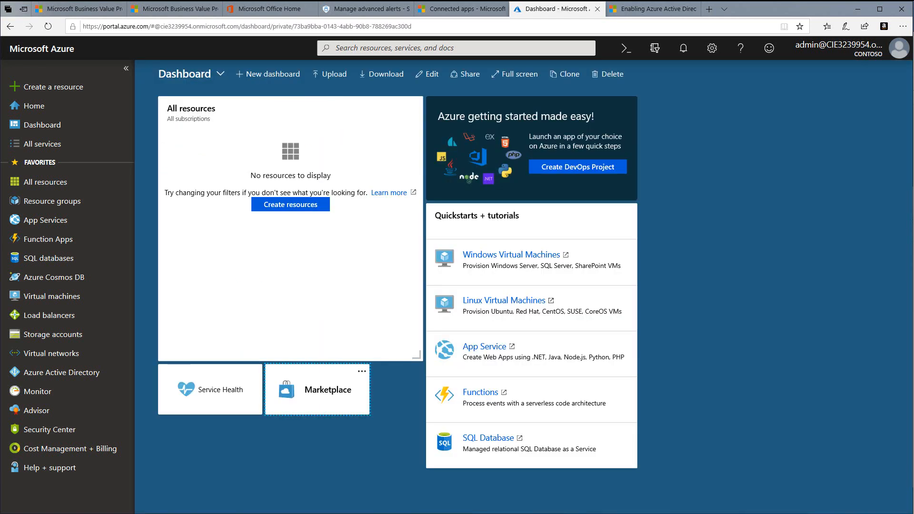